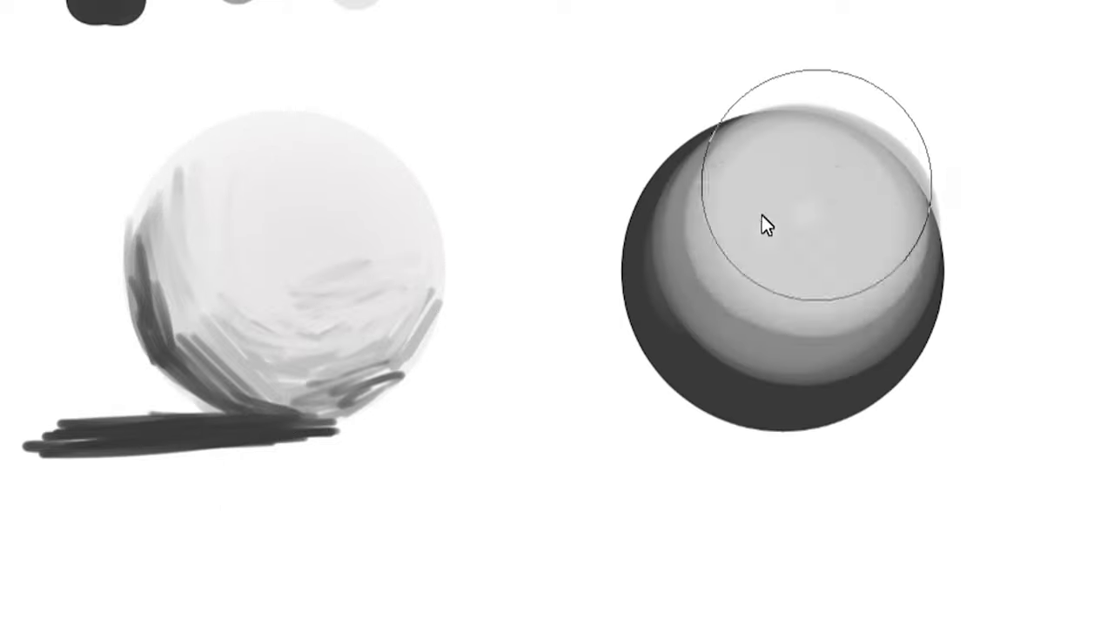
- Soften the light grey highlight across the top of the right sphere
left_click_drag(766, 227, 687, 379)
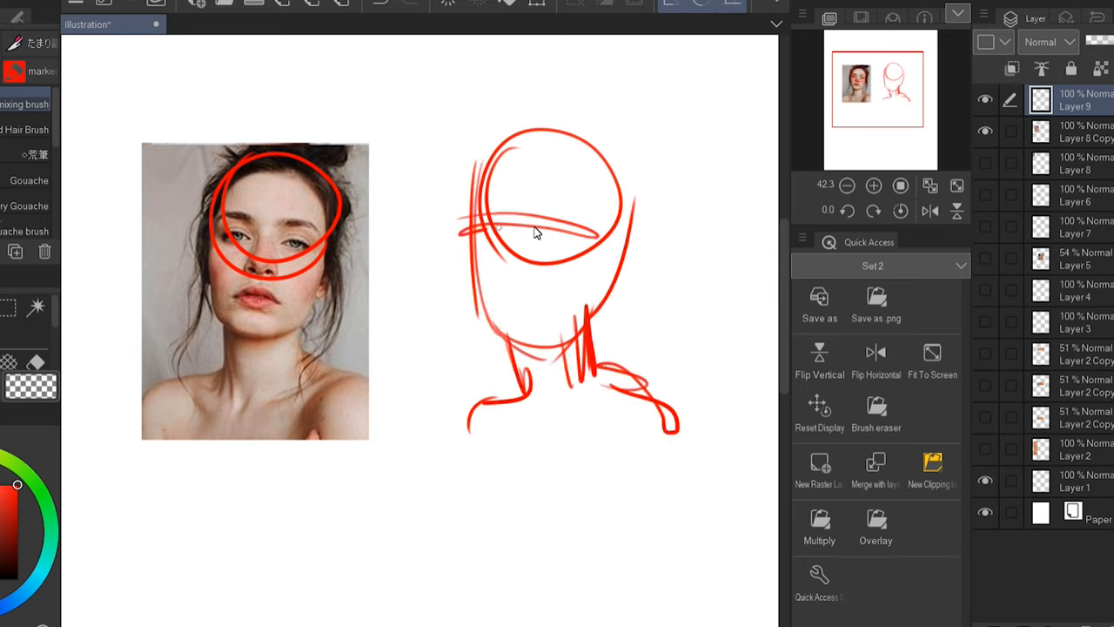
- Draw a red construction line on the head sketch beside the portrait
left_click_drag(496, 226, 609, 248)
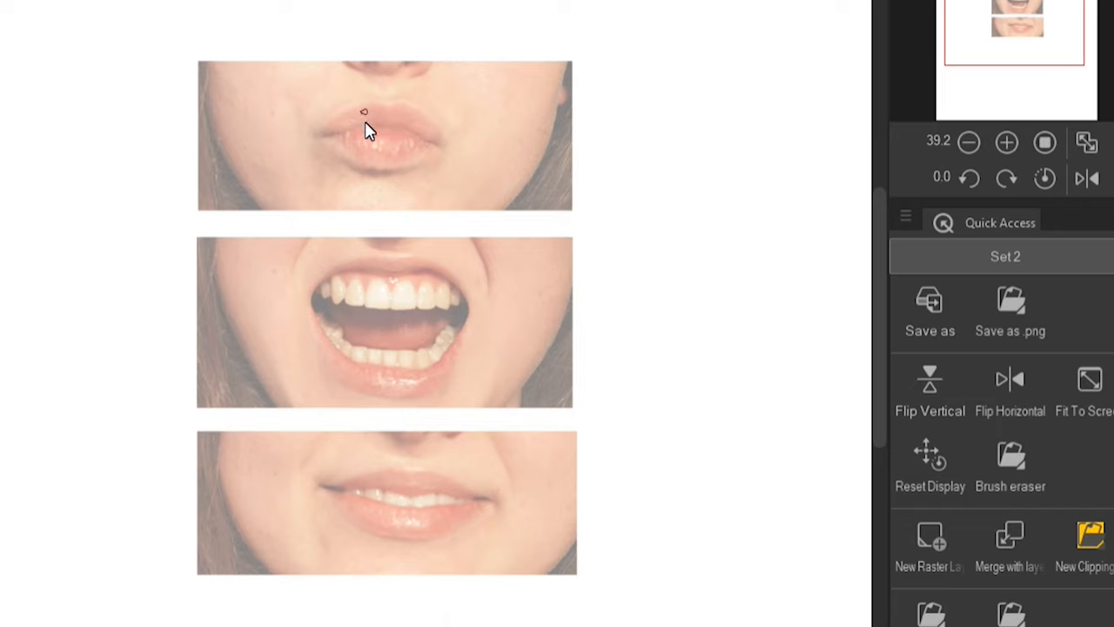
- Trace red lip lines on the top and bottom mouth photos
left_click_drag(366, 113, 400, 170)
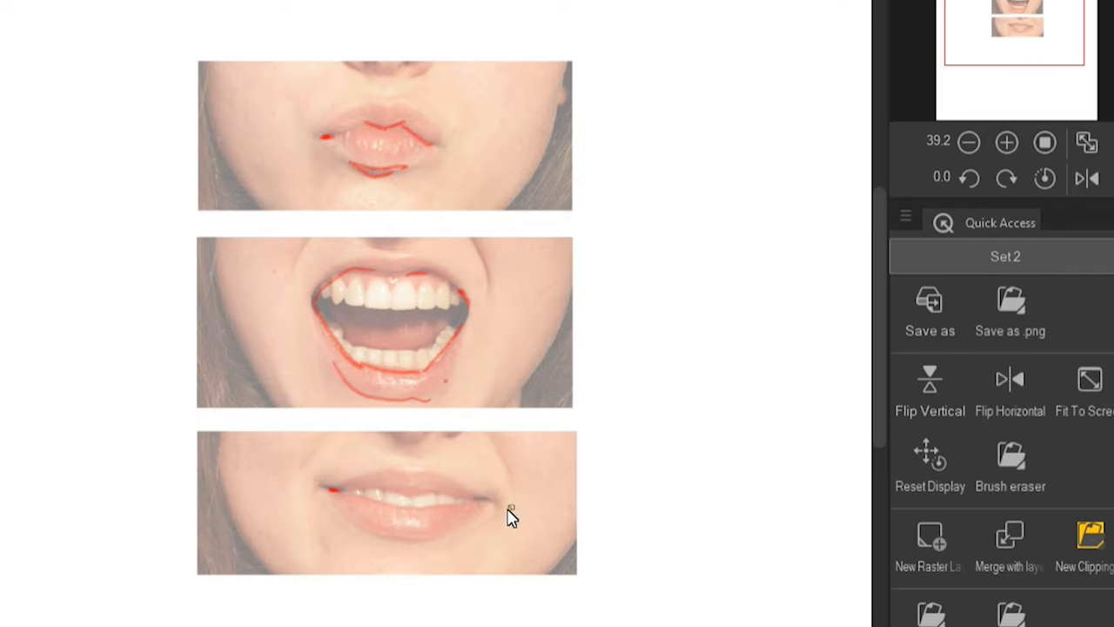
left_click_drag(509, 509, 340, 495)
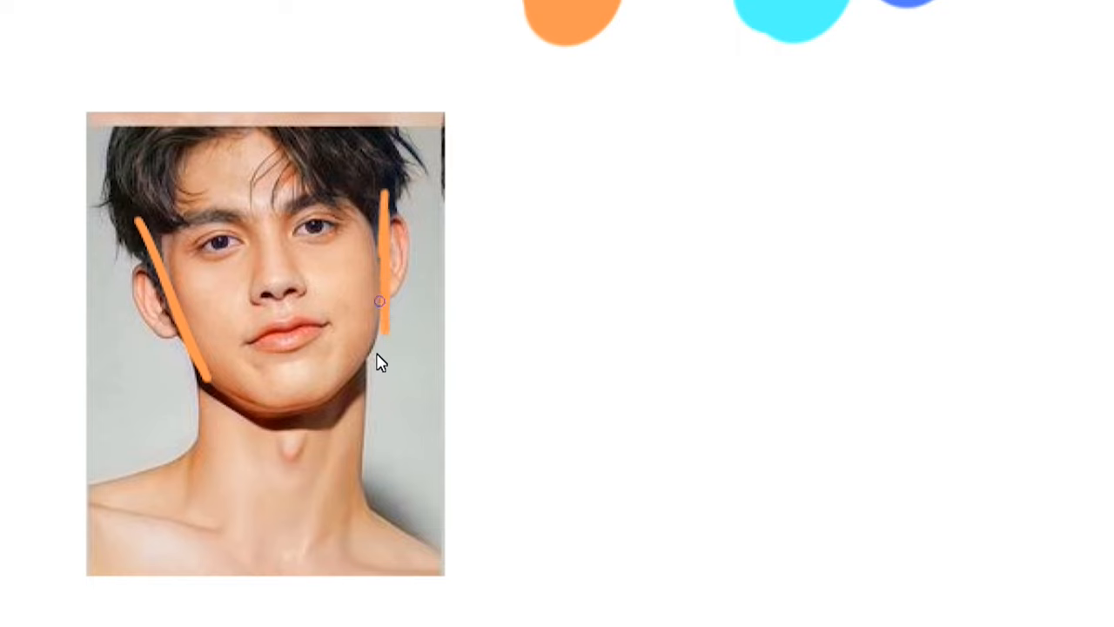
- Add a vertical orange stroke along the side of the man's face
left_click_drag(379, 300, 387, 169)
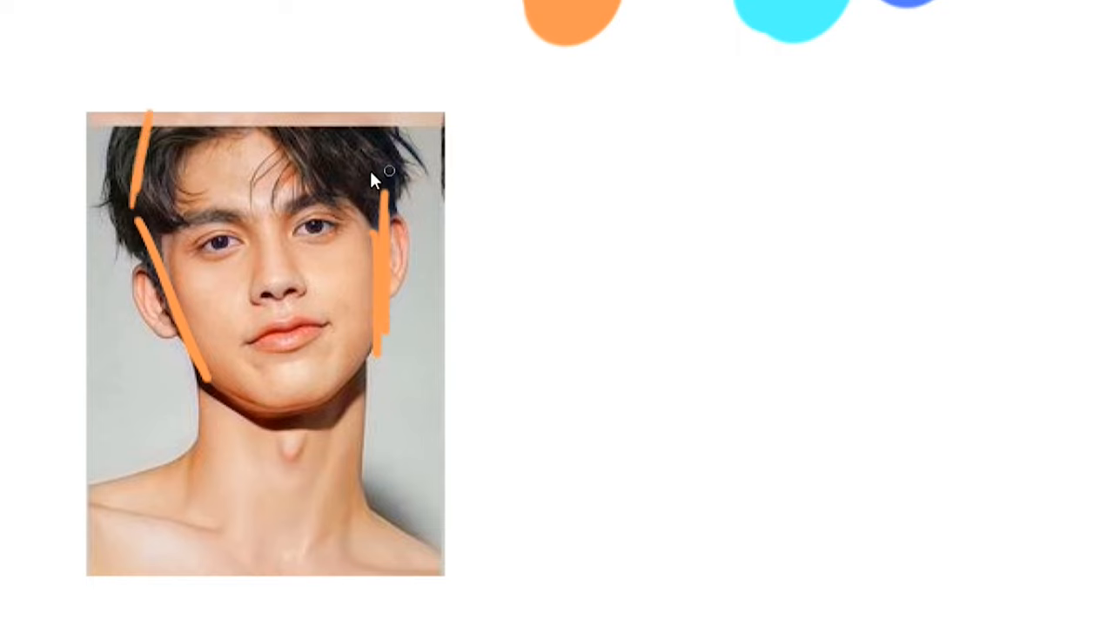